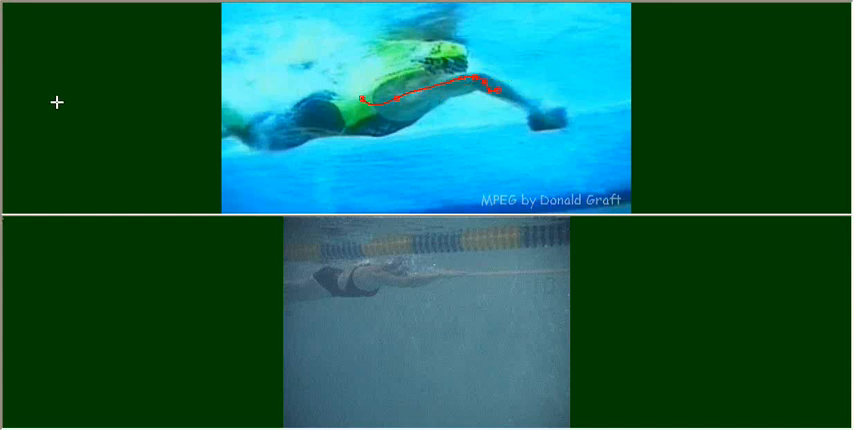
{"action": "mouse_move", "coordinate": [448, 110]}
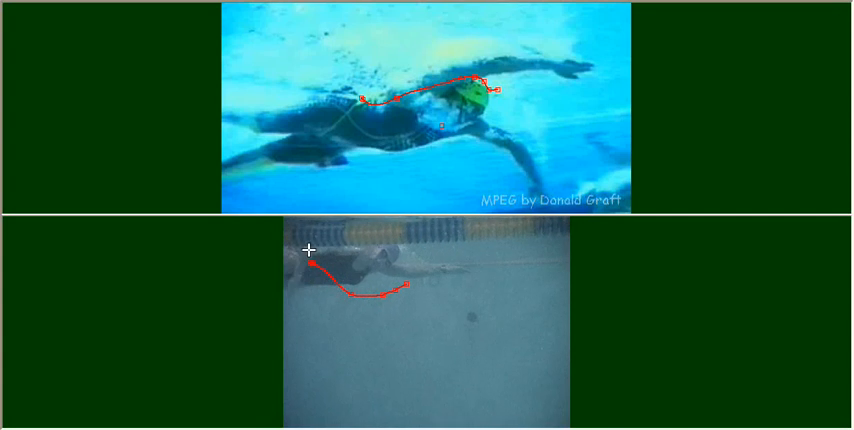
{"action": "mouse_move", "coordinate": [436, 308]}
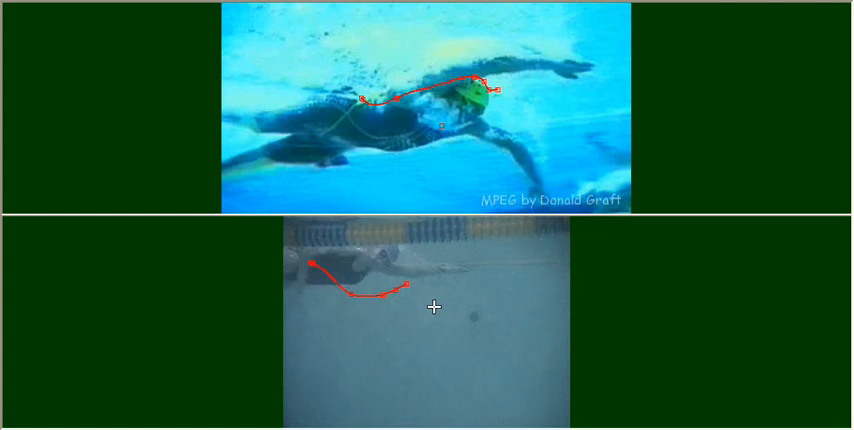